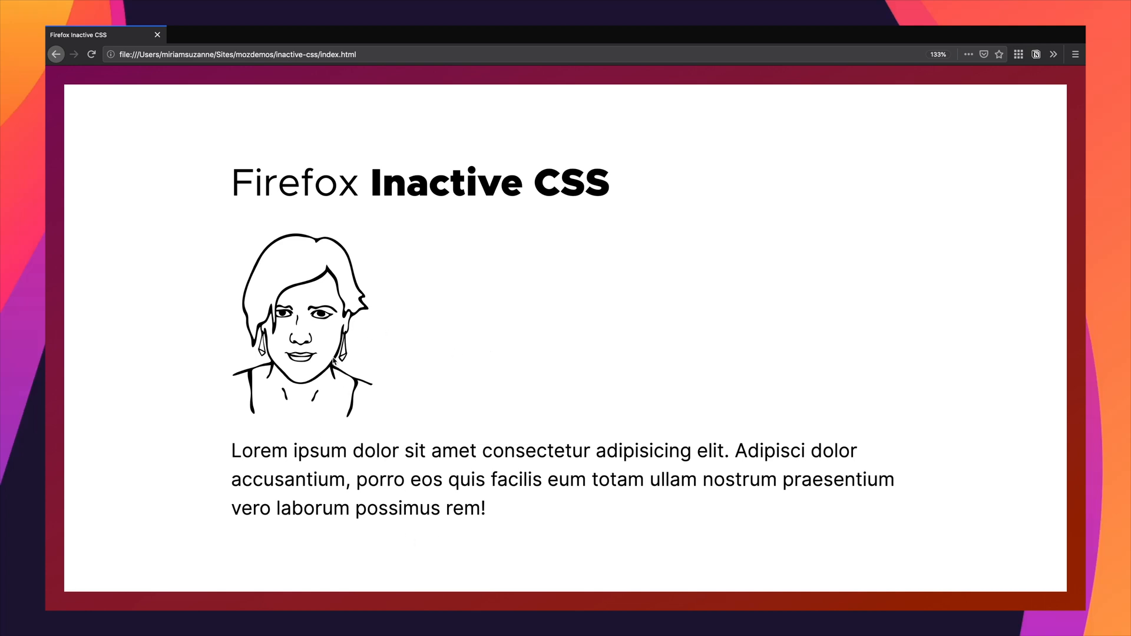
pyautogui.moveTo(553, 183)
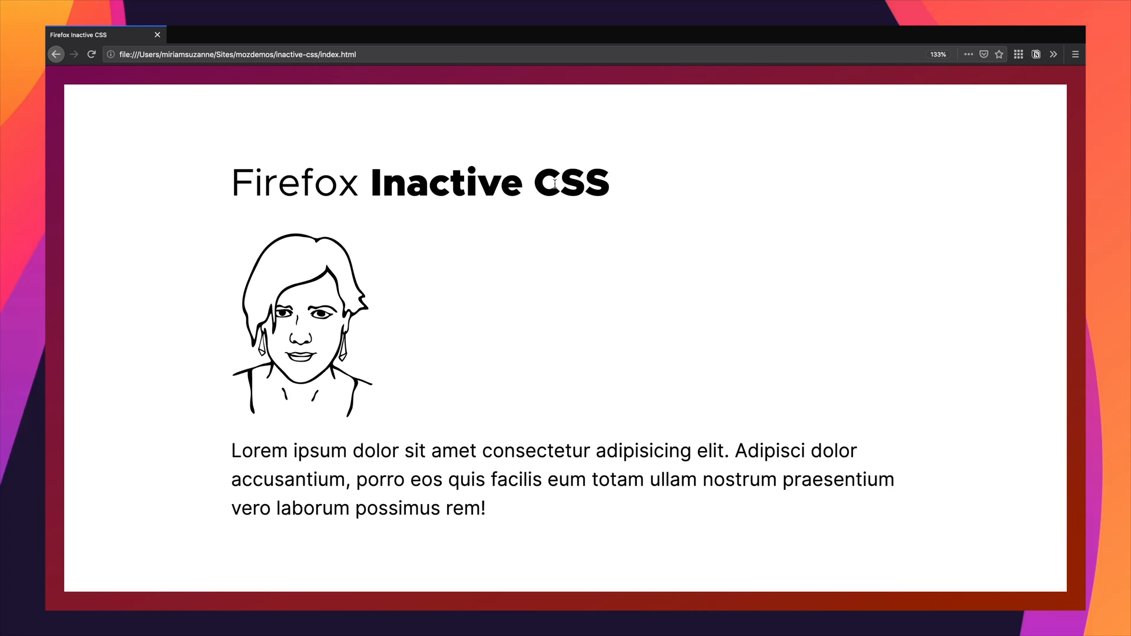
# Step: Inspect the face drawing's span element to show its markup and style rules
pyautogui.rightClick(296, 317)
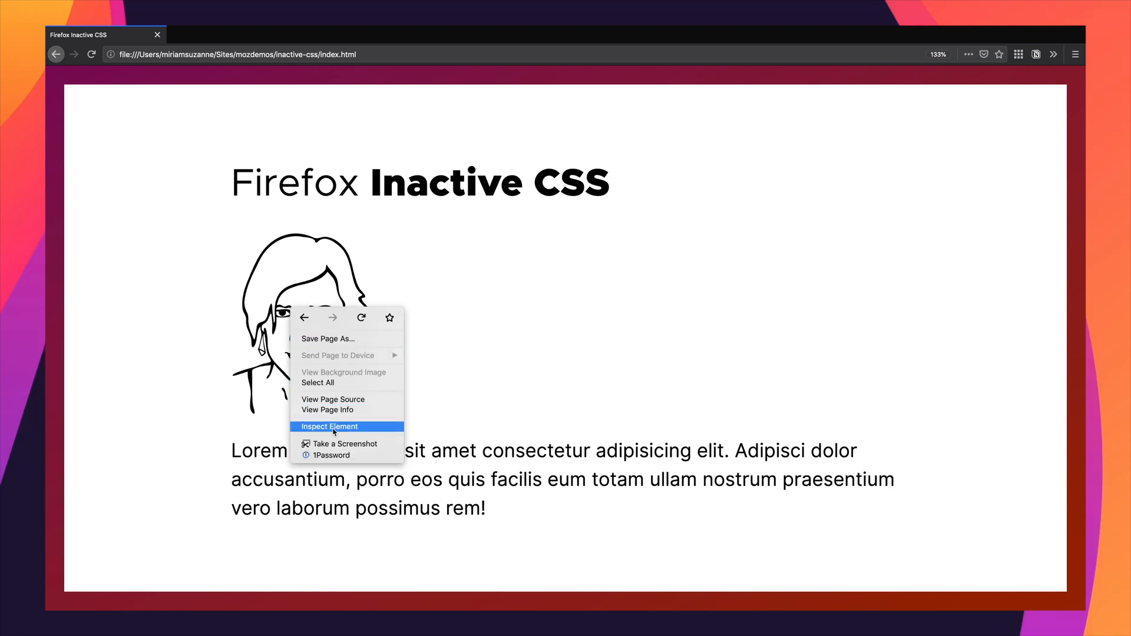
pyautogui.click(328, 426)
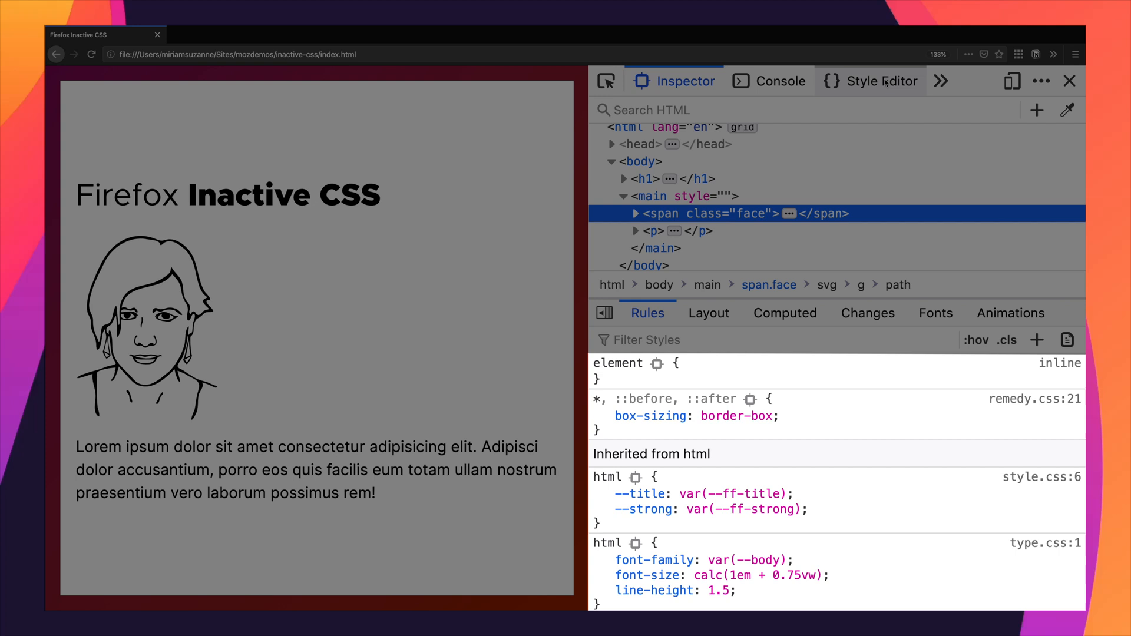
# Step: Add a .face { width: 3em; } rule to demo.css in the Style Editor and view it in the Inspector
pyautogui.click(881, 81)
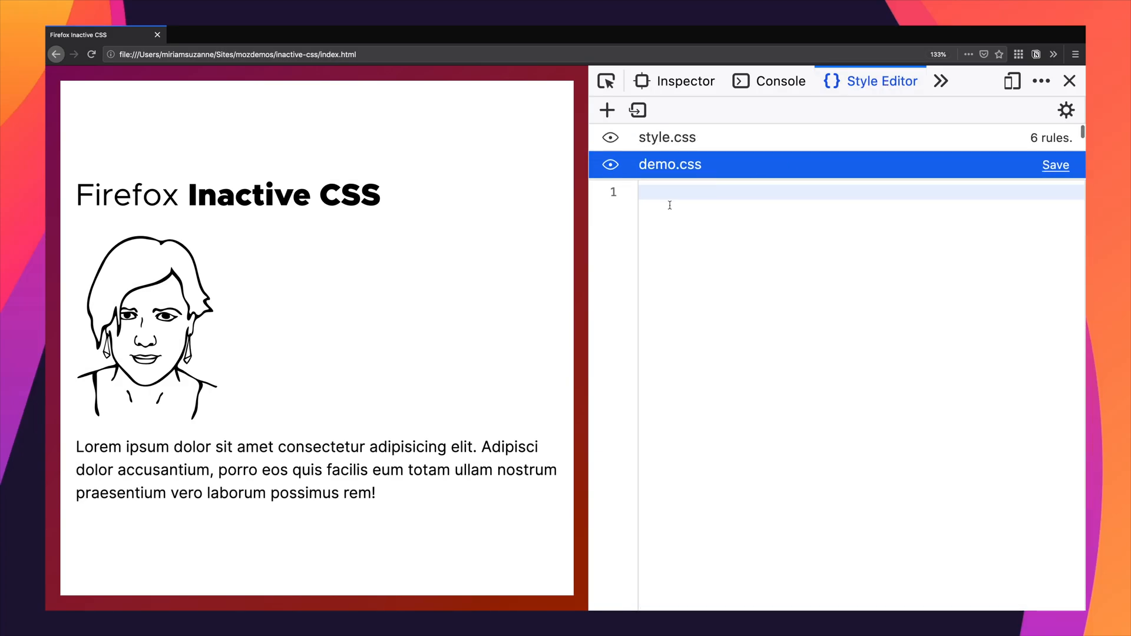
pyautogui.write('.face {')
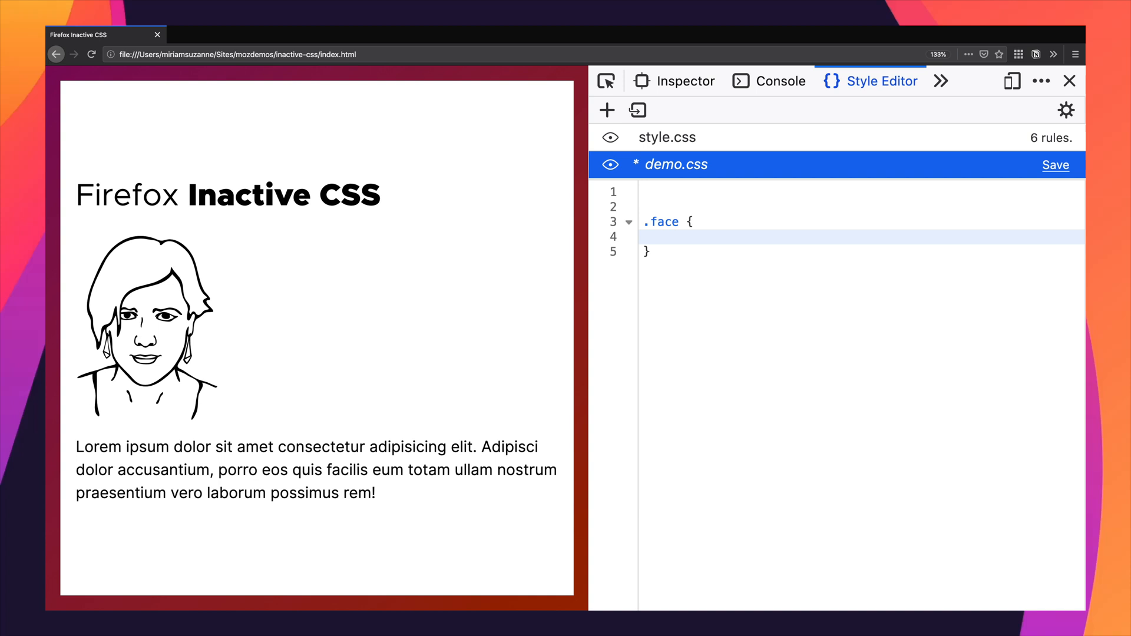
pyautogui.write('widt')
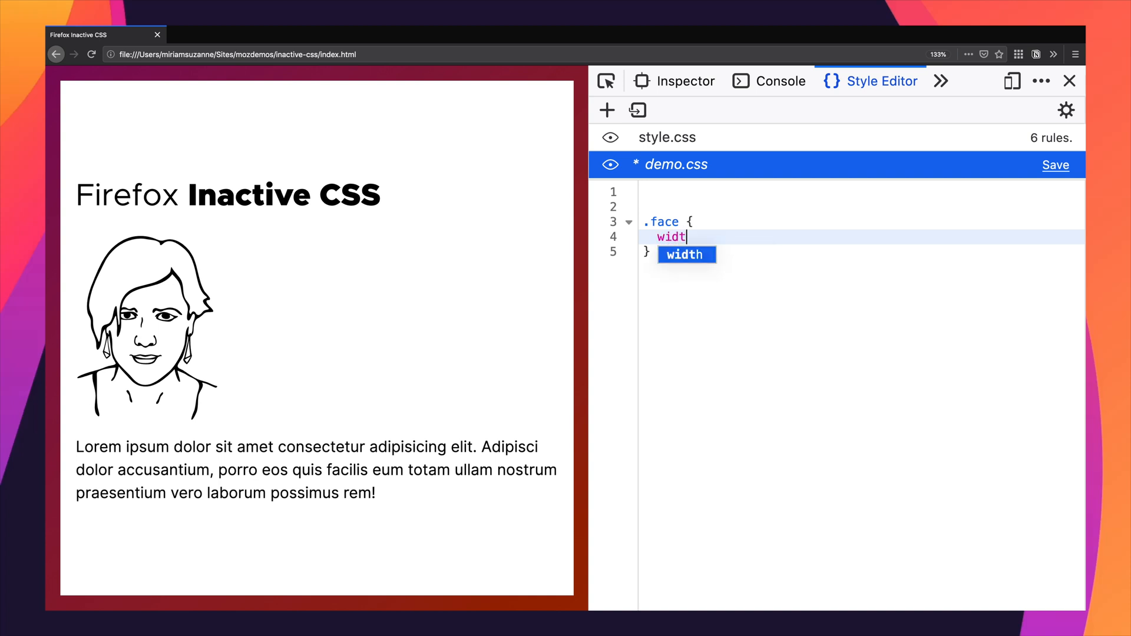
pyautogui.write('h: 3')
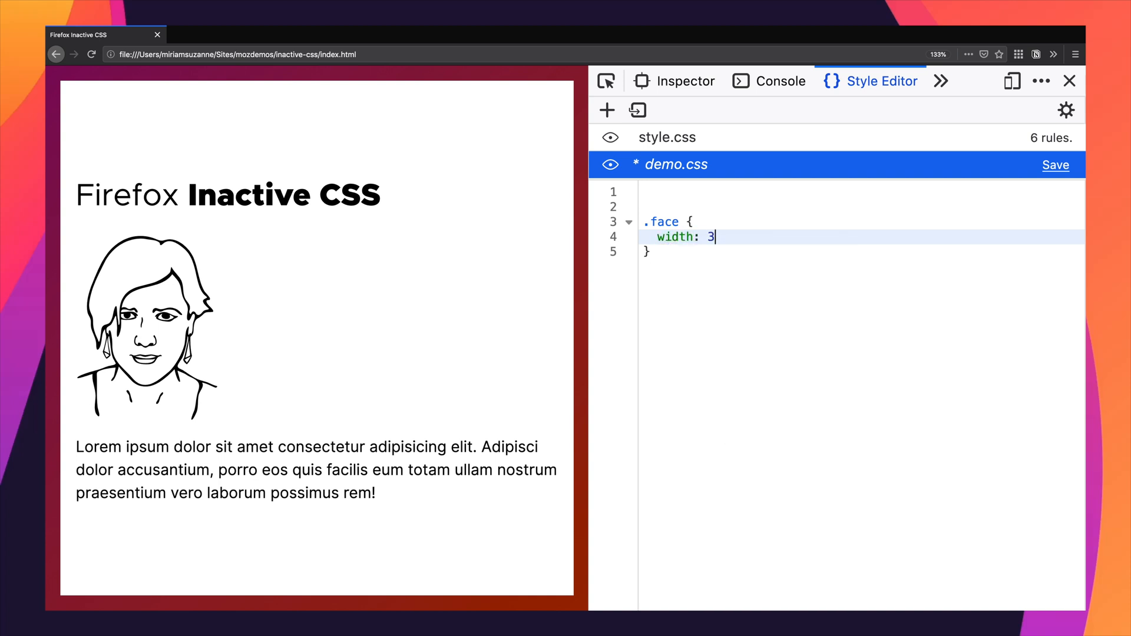
pyautogui.write('em;')
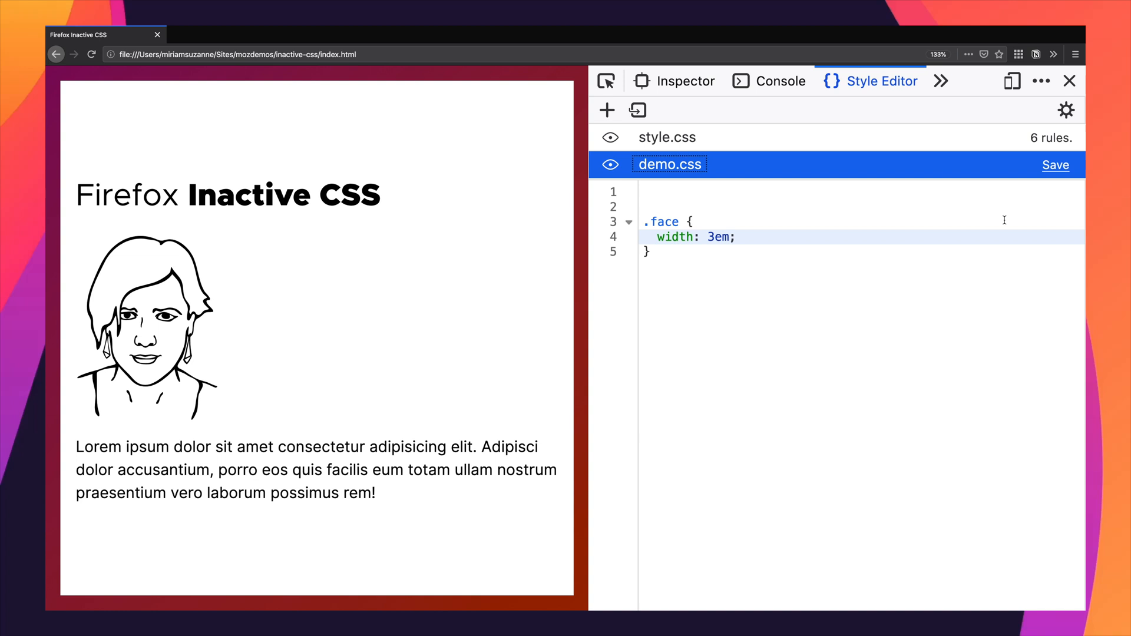
pyautogui.click(685, 81)
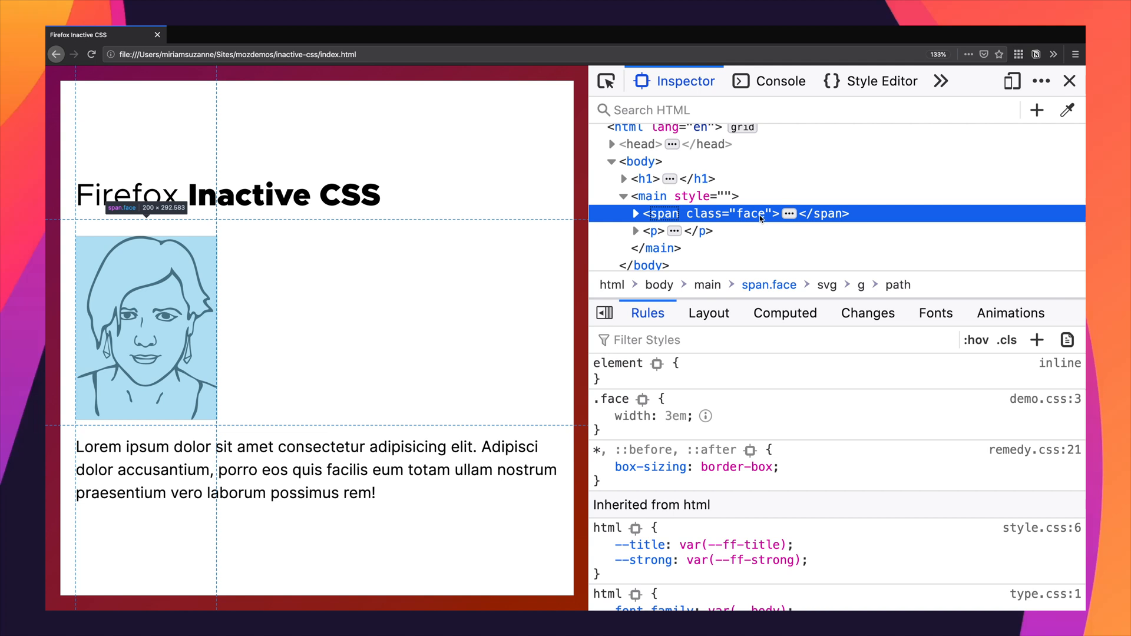
# Step: Read the inactive-width explanation on .face and follow Learn more to MDN's width page
pyautogui.click(603, 417)
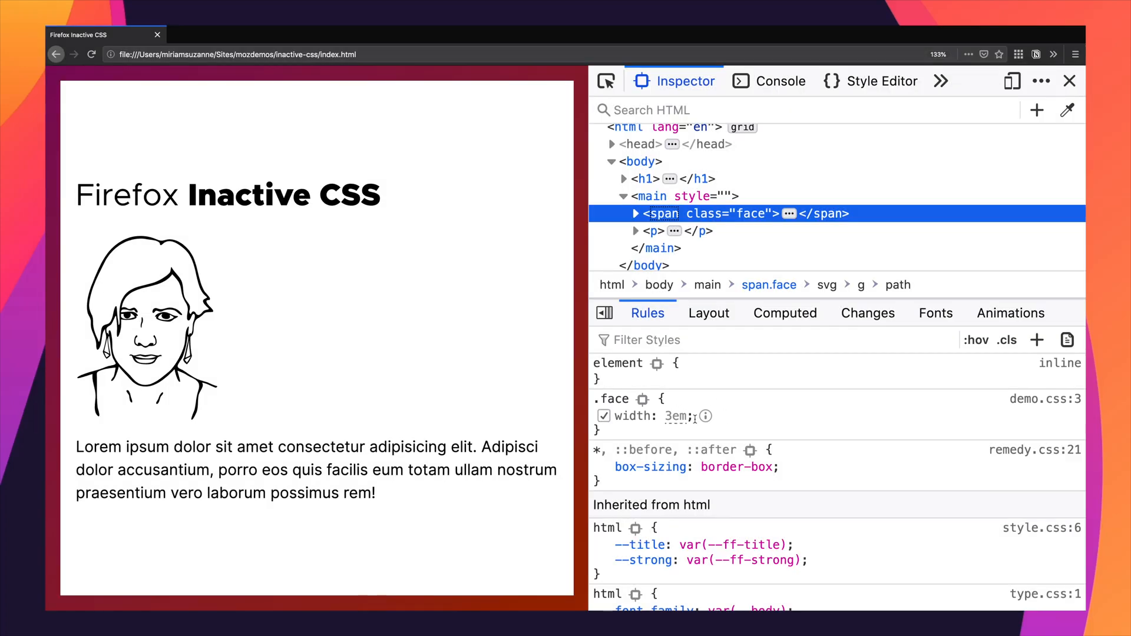
pyautogui.moveTo(705, 416)
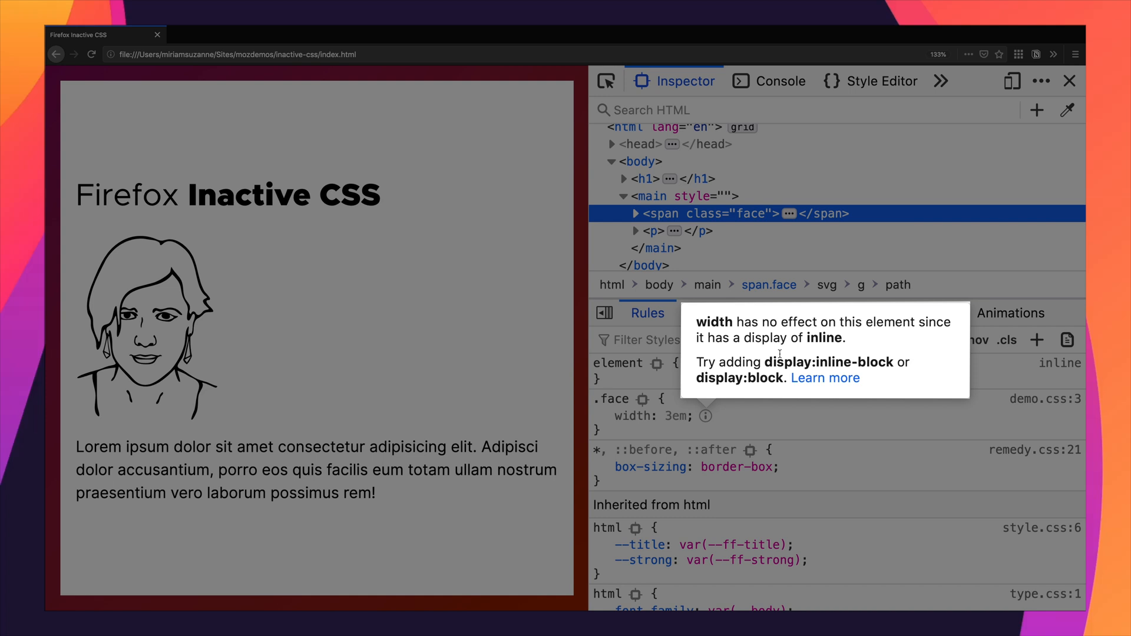
pyautogui.click(825, 377)
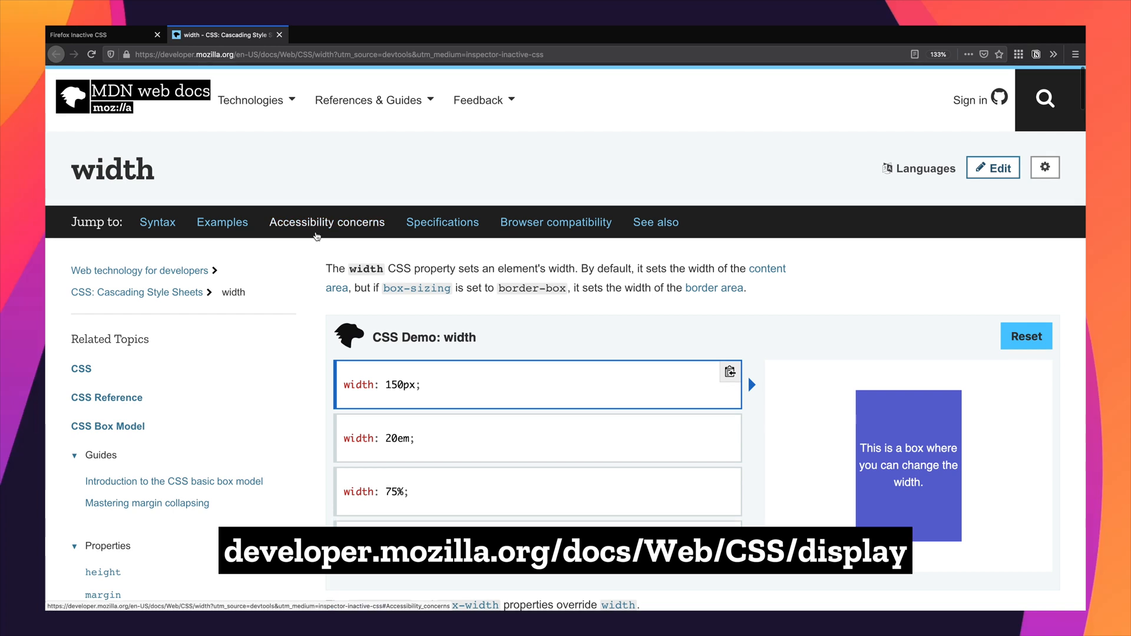
# Step: Scroll through the MDN width reference page
pyautogui.scroll(-3)
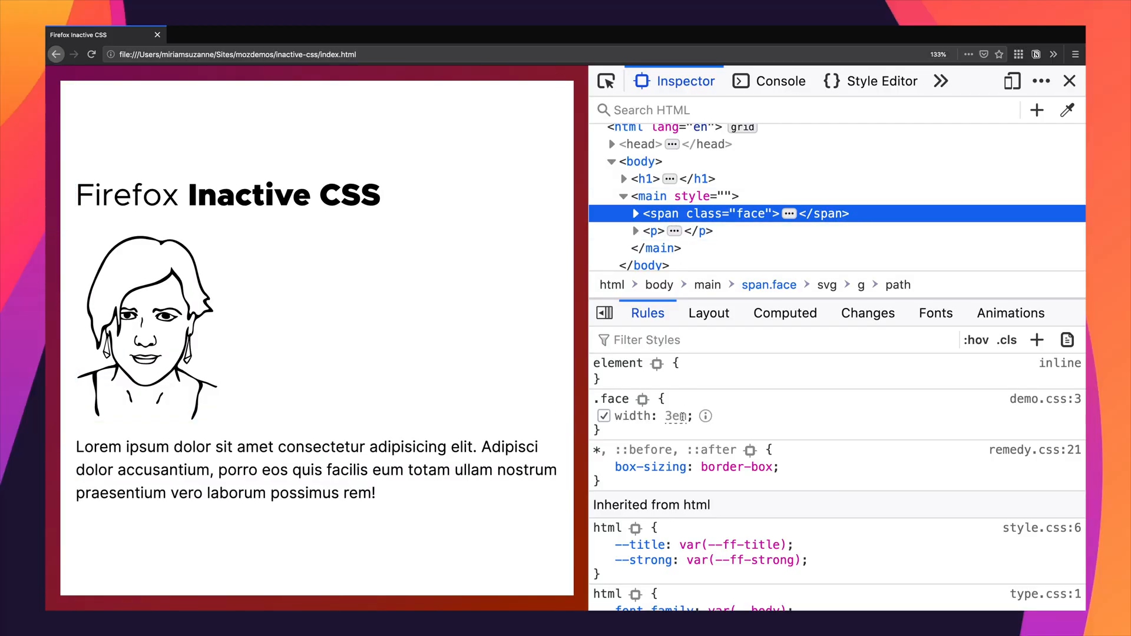
# Step: Add display: inline-block to the .face rule from the autocomplete suggestions
pyautogui.click(621, 431)
pyautogui.write('bl')
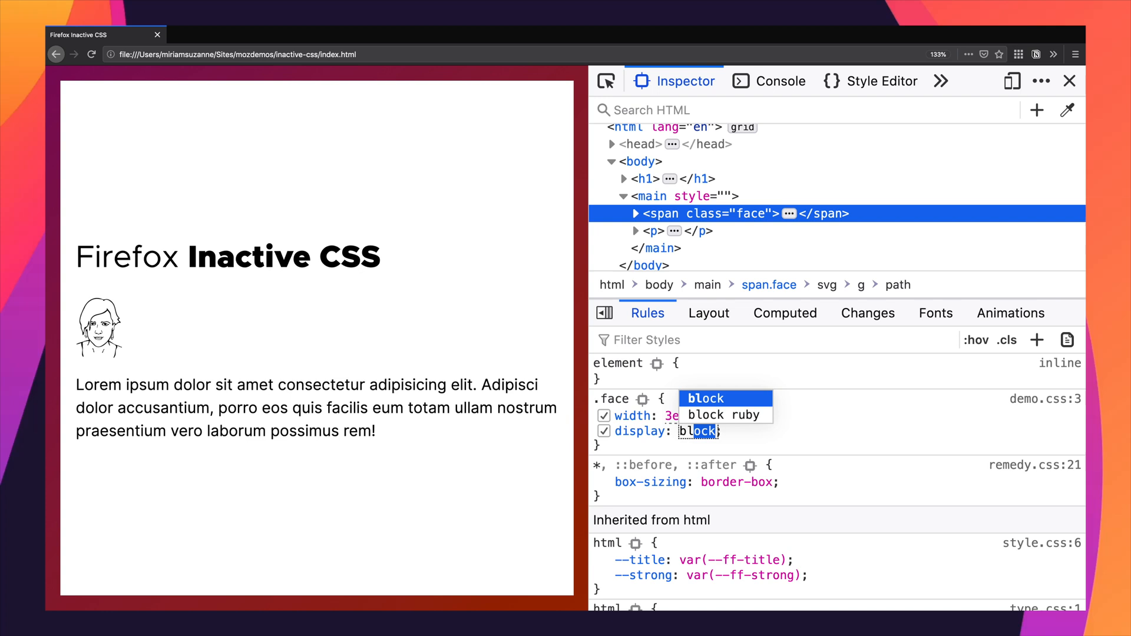
pyautogui.click(706, 399)
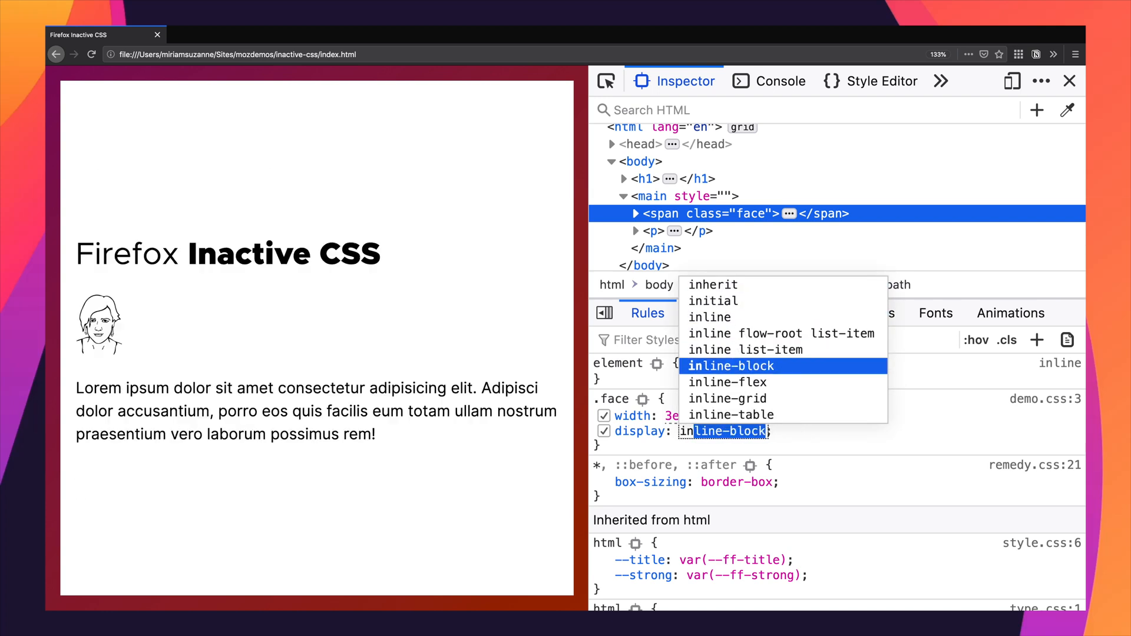
pyautogui.click(728, 366)
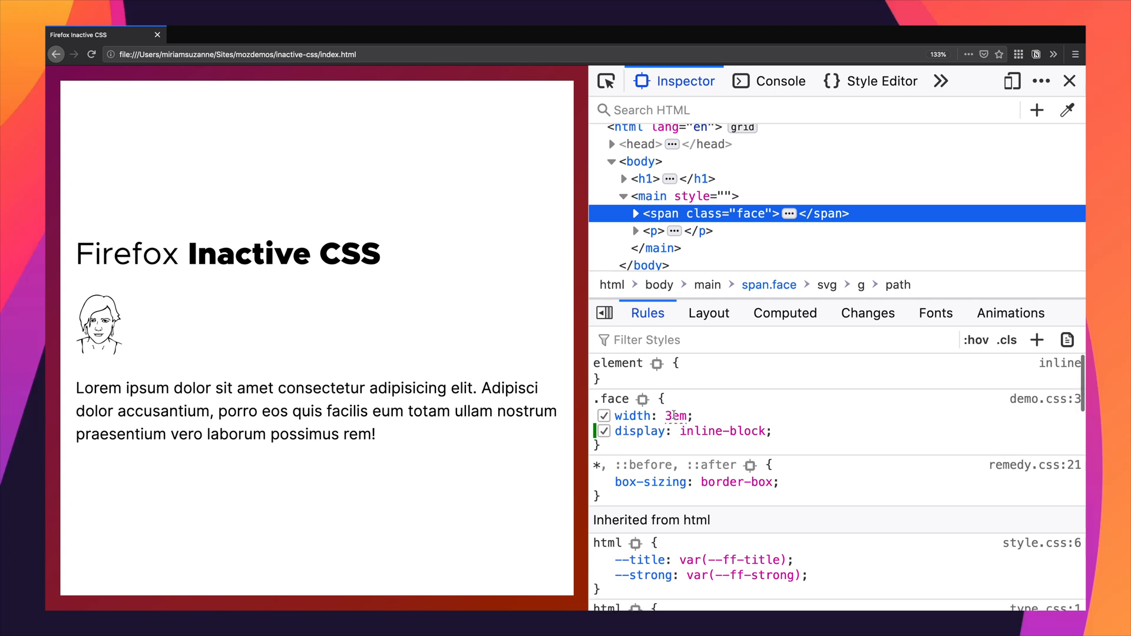
# Step: Try widths 6em, 2em, 5em and settle on 4em, then begin a float declaration
pyautogui.write('6em')
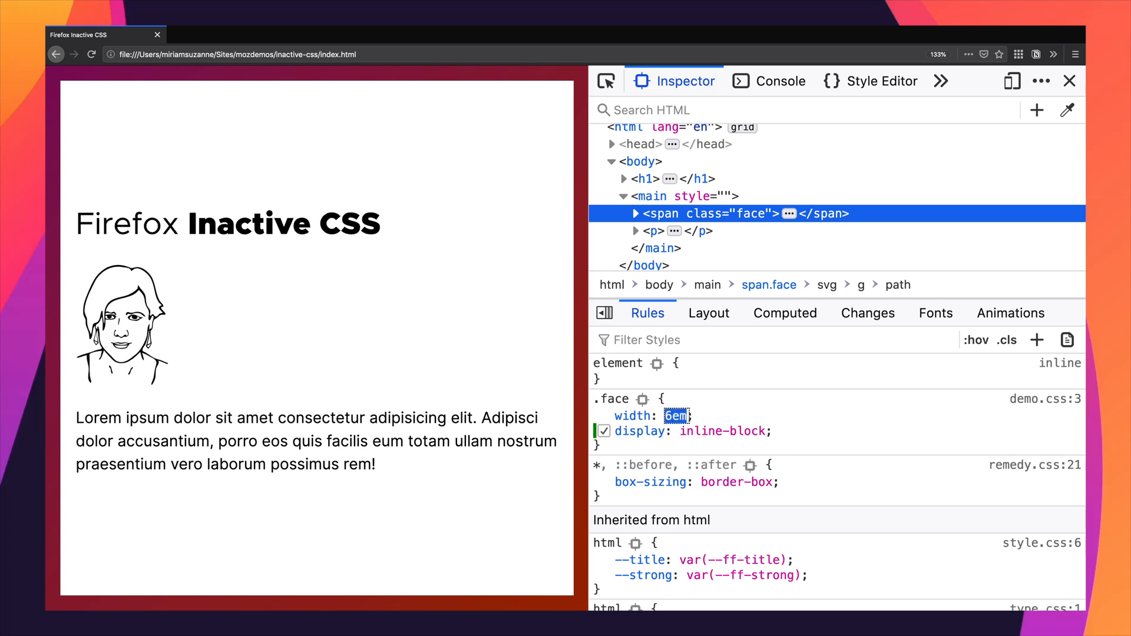
pyautogui.write('2em')
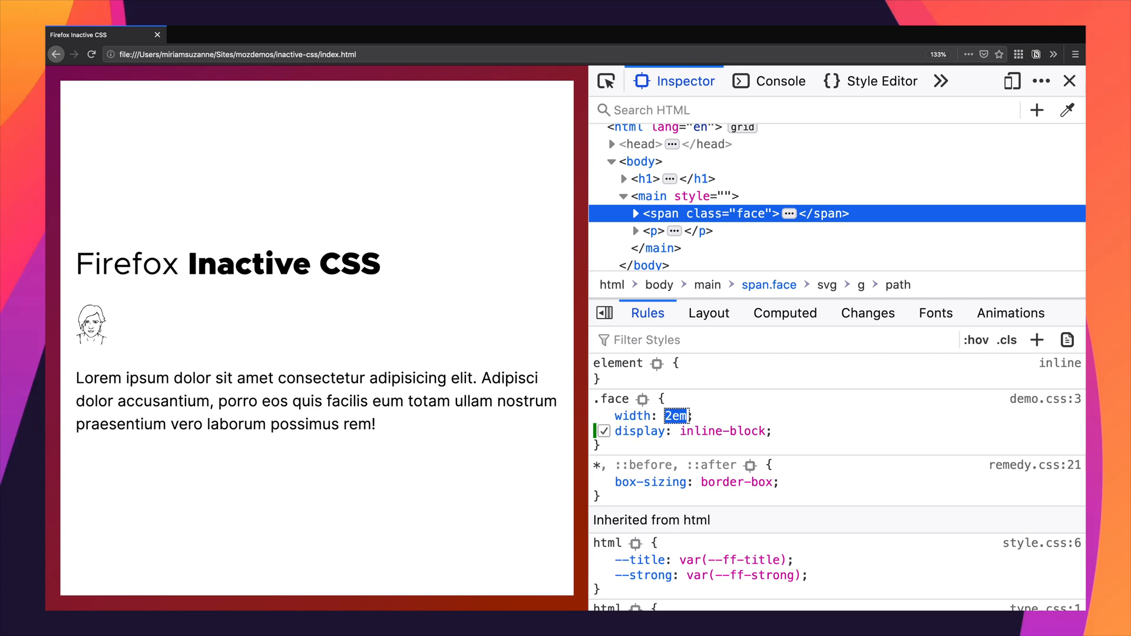
pyautogui.write('5em')
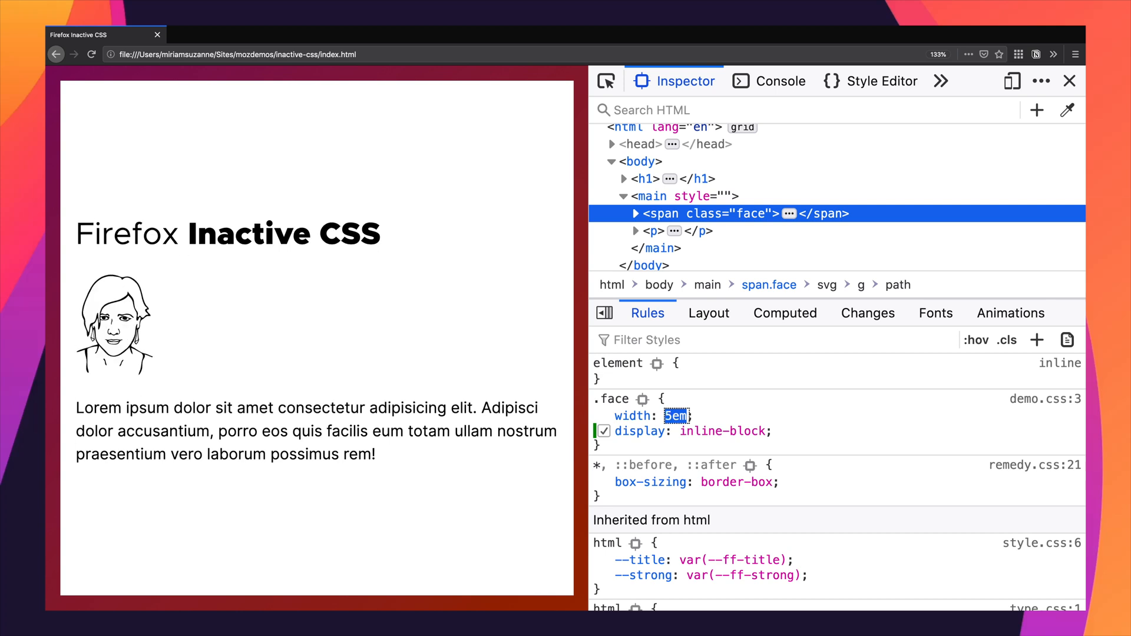
pyautogui.write('4em')
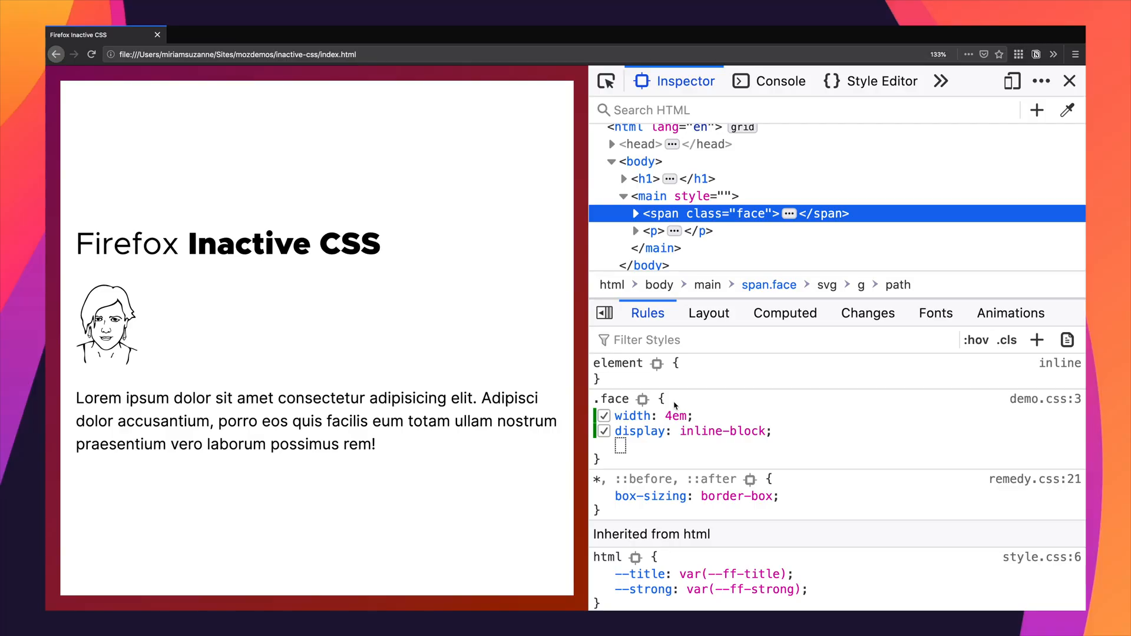
pyautogui.write('float')
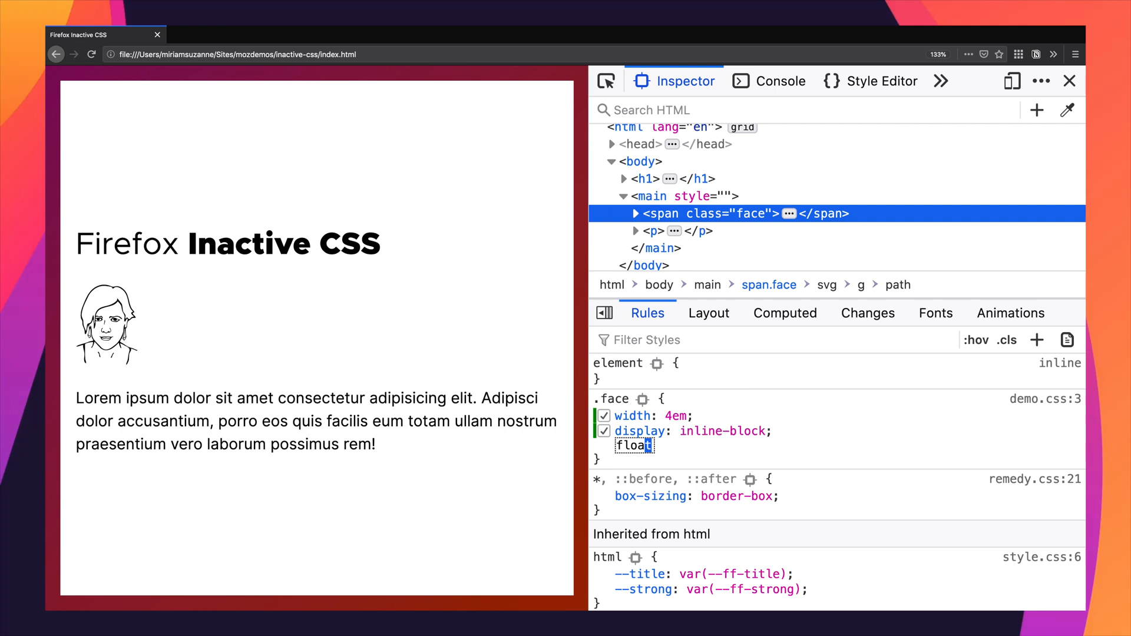
# Step: Set float: left on .face so the paragraph wraps beside the drawing
pyautogui.write('left;')
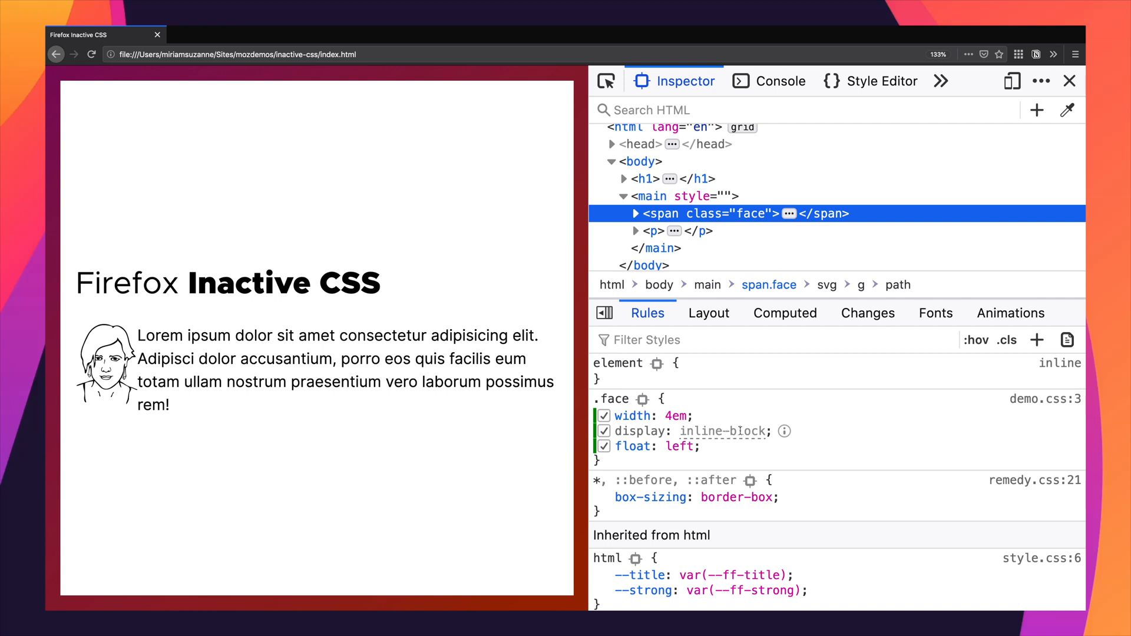
pyautogui.moveTo(786, 431)
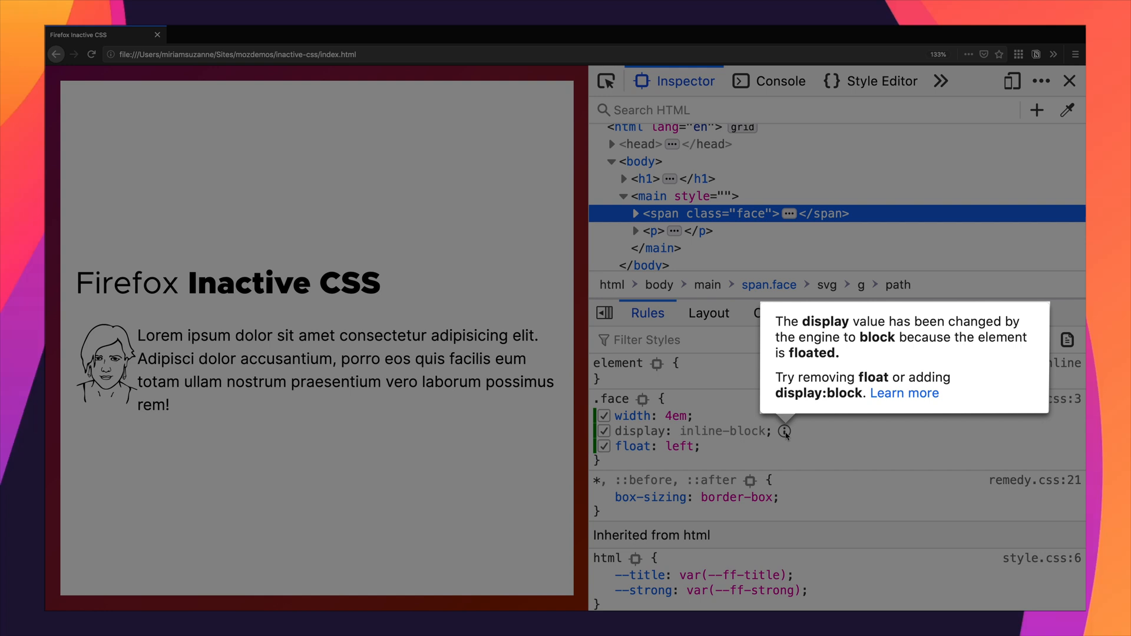
pyautogui.click(904, 393)
pyautogui.write('align-content: center;')
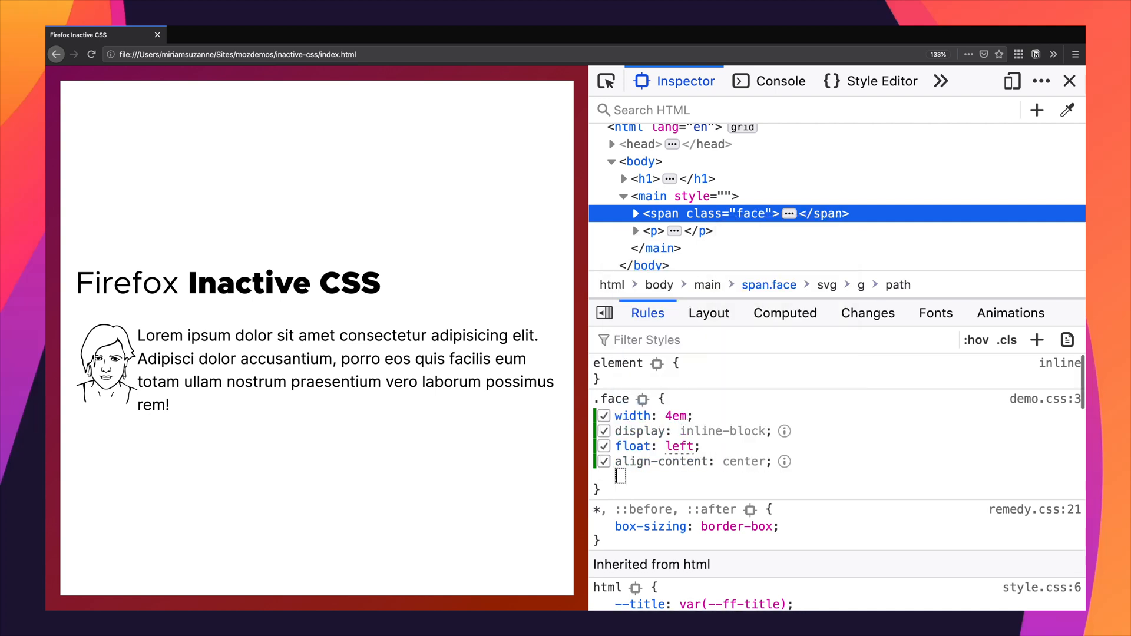
pyautogui.moveTo(785, 462)
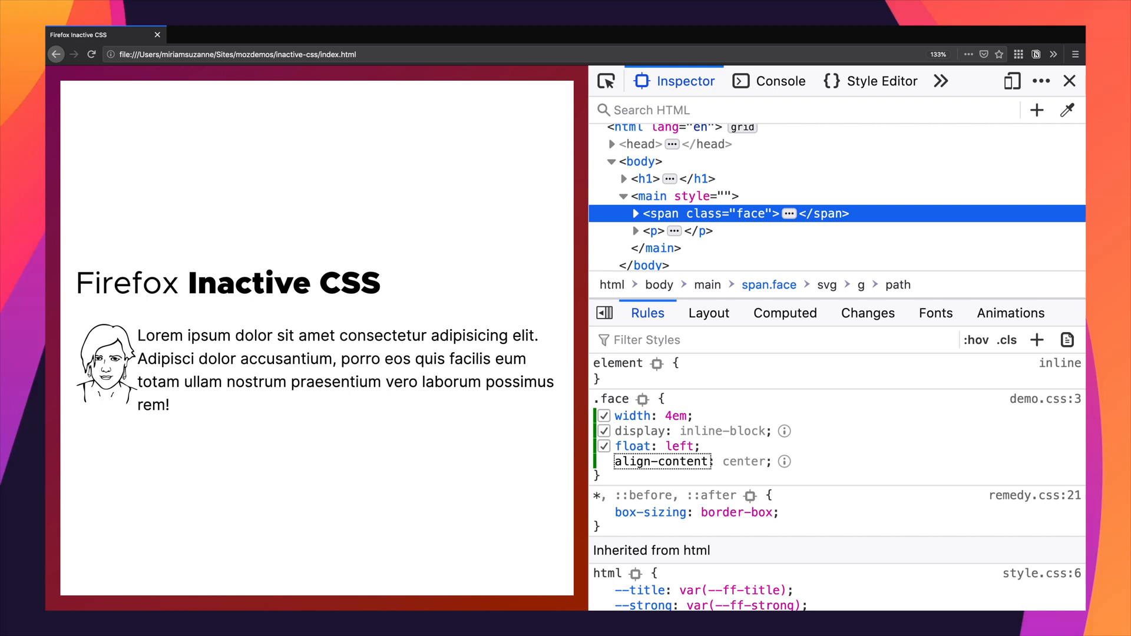
# Step: Replace align-content: center with vertical-align: middle on the .face rule
pyautogui.write('align-self')
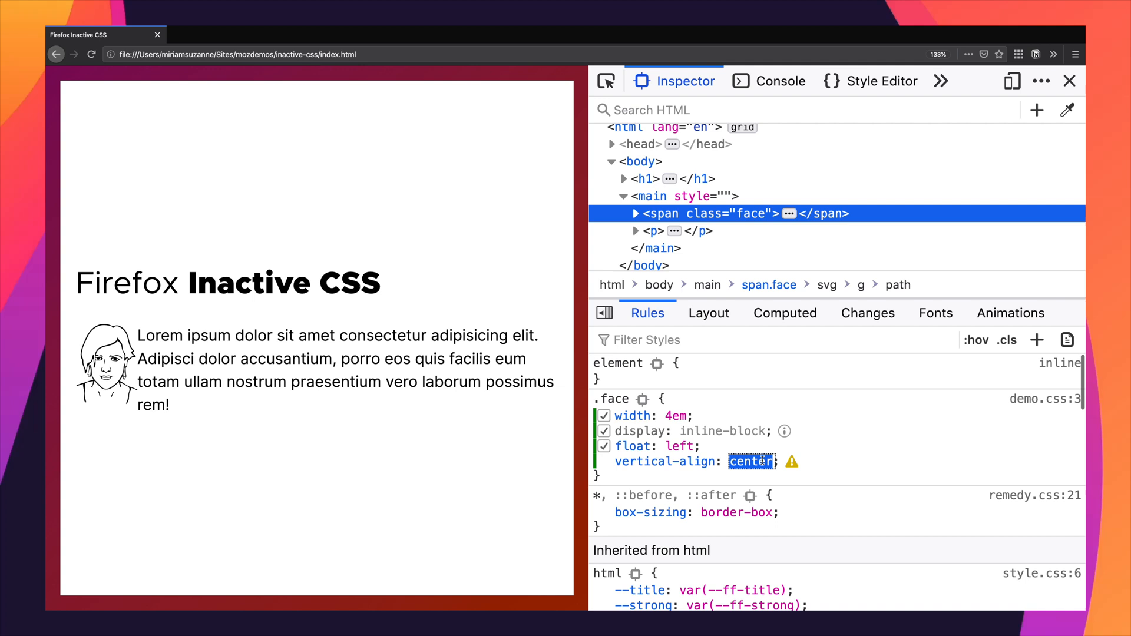
pyautogui.write('middle')
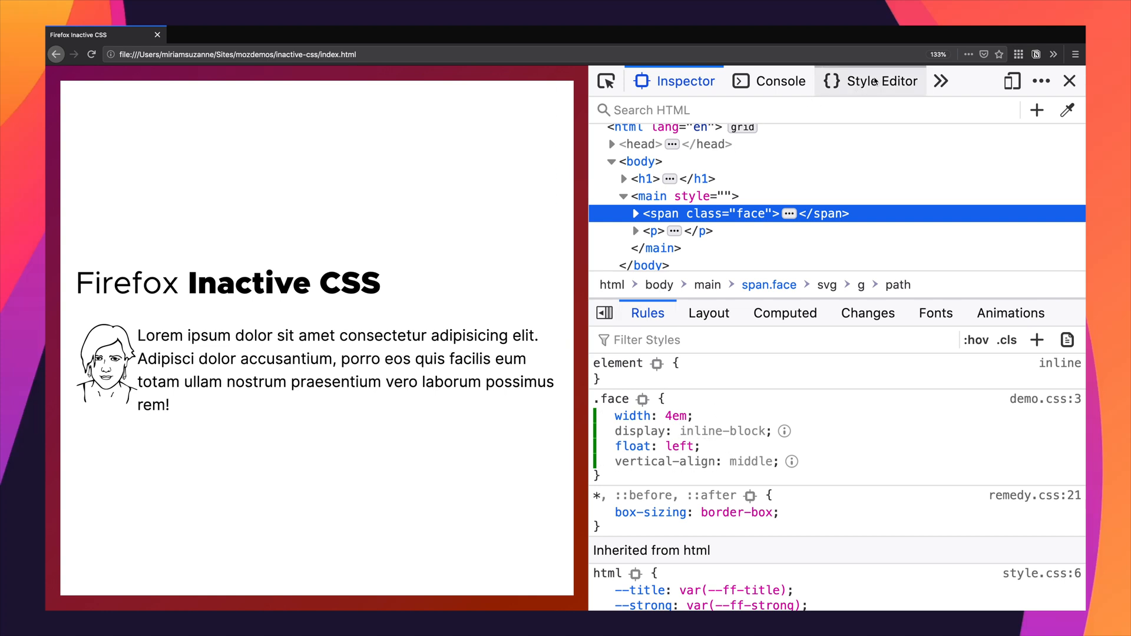
# Step: Save demo.css with the complete four-declaration .face rule
pyautogui.click(870, 82)
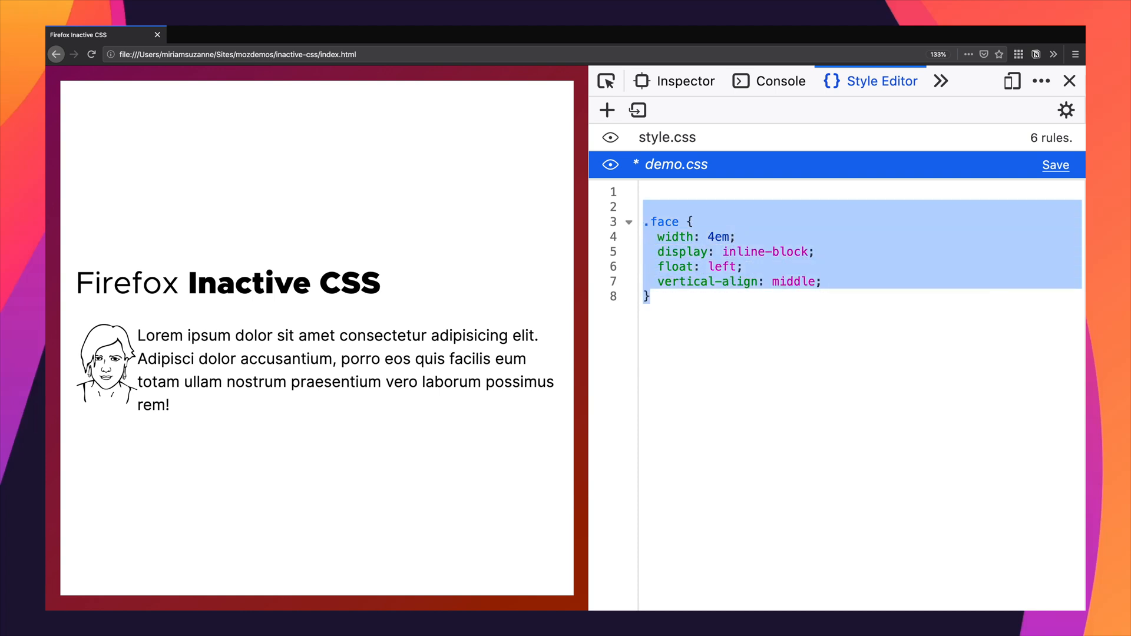
pyautogui.click(1056, 165)
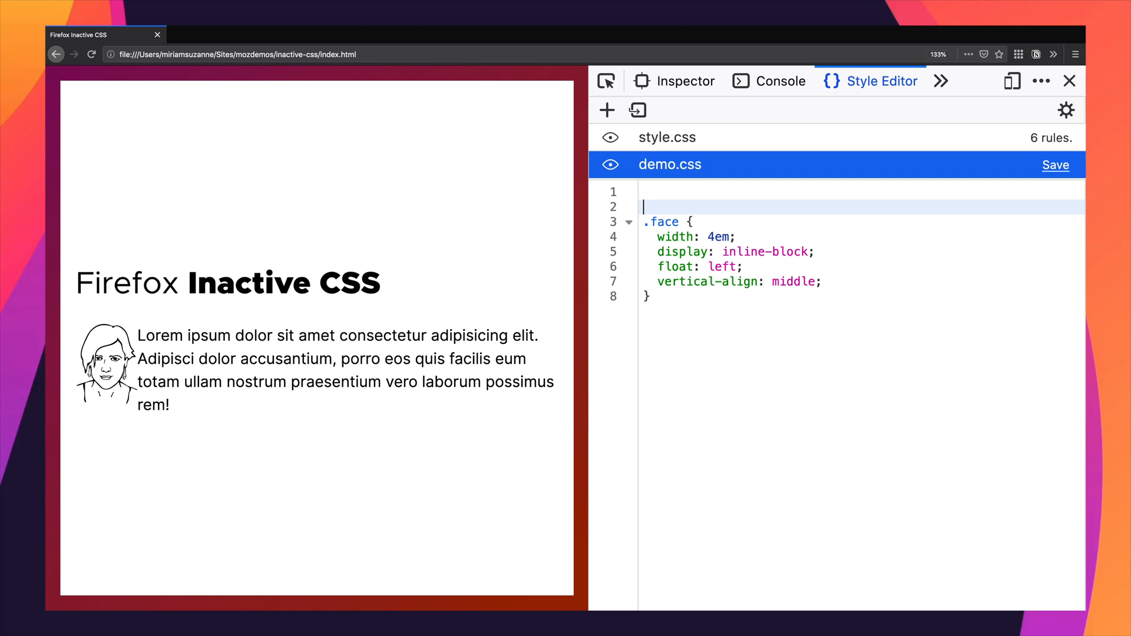